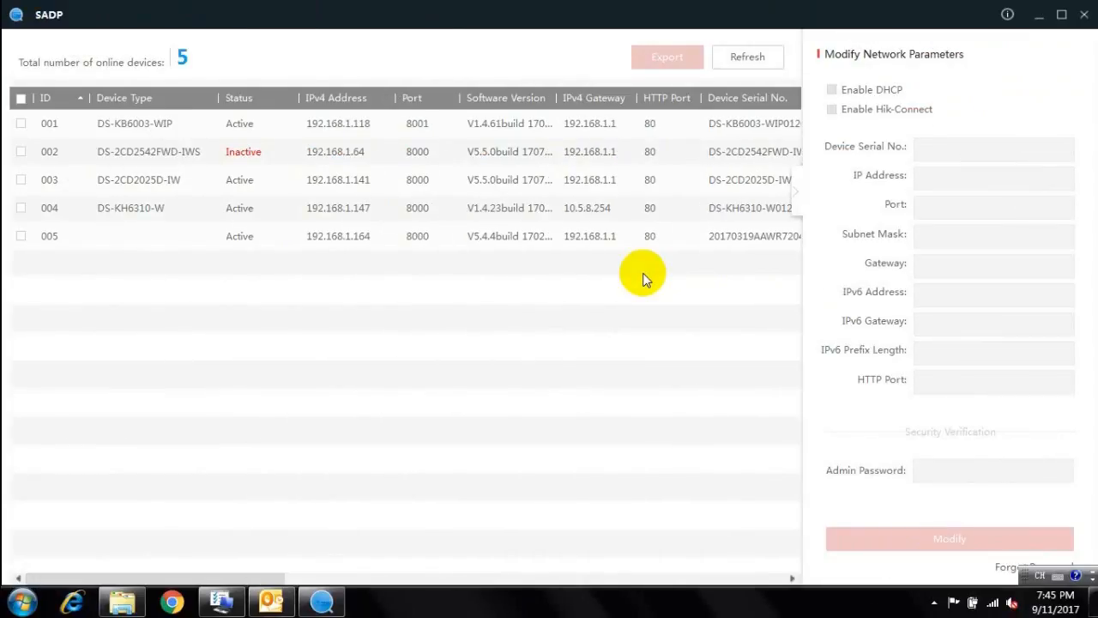
Activate inactive device 002 (DS-2CD2542FWD-IWS) with a new confirmed strong password
left_click(148, 151)
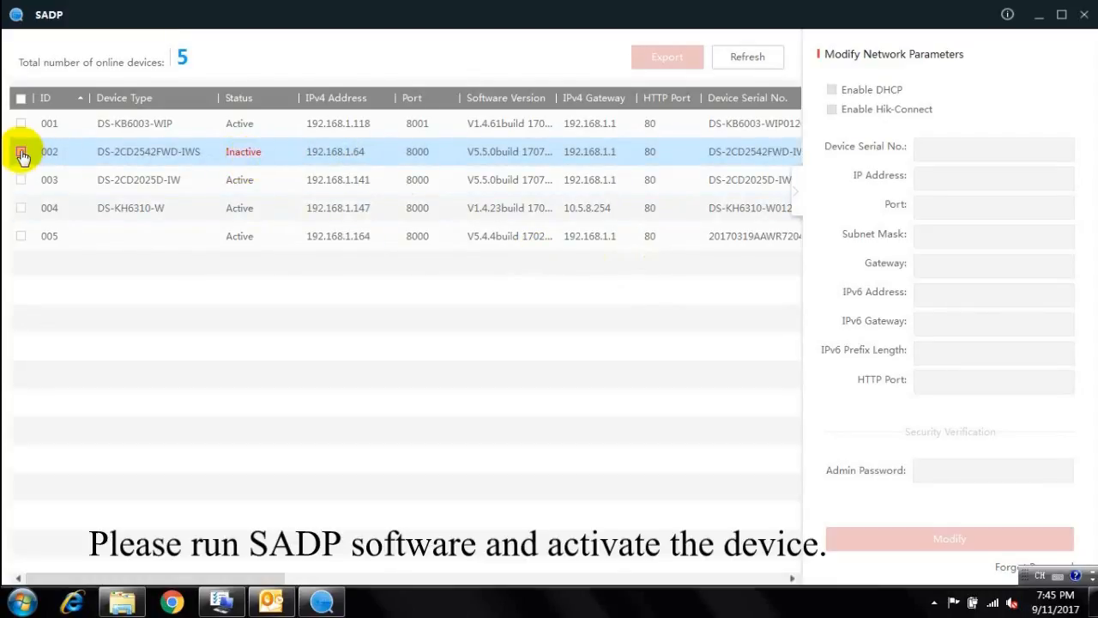
left_click(20, 151)
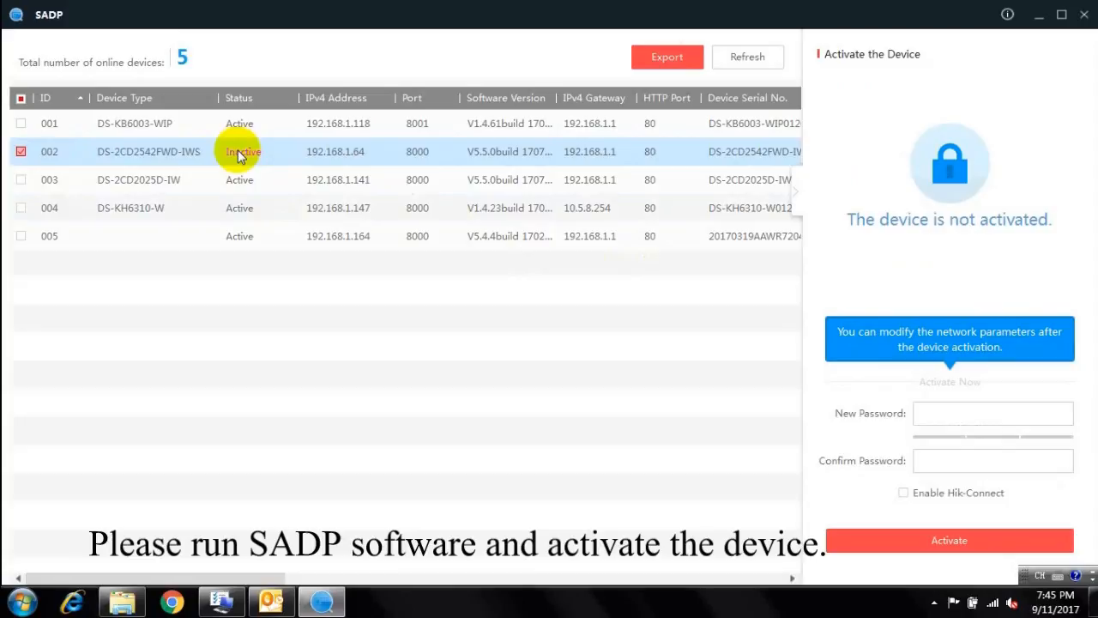
left_click(992, 412)
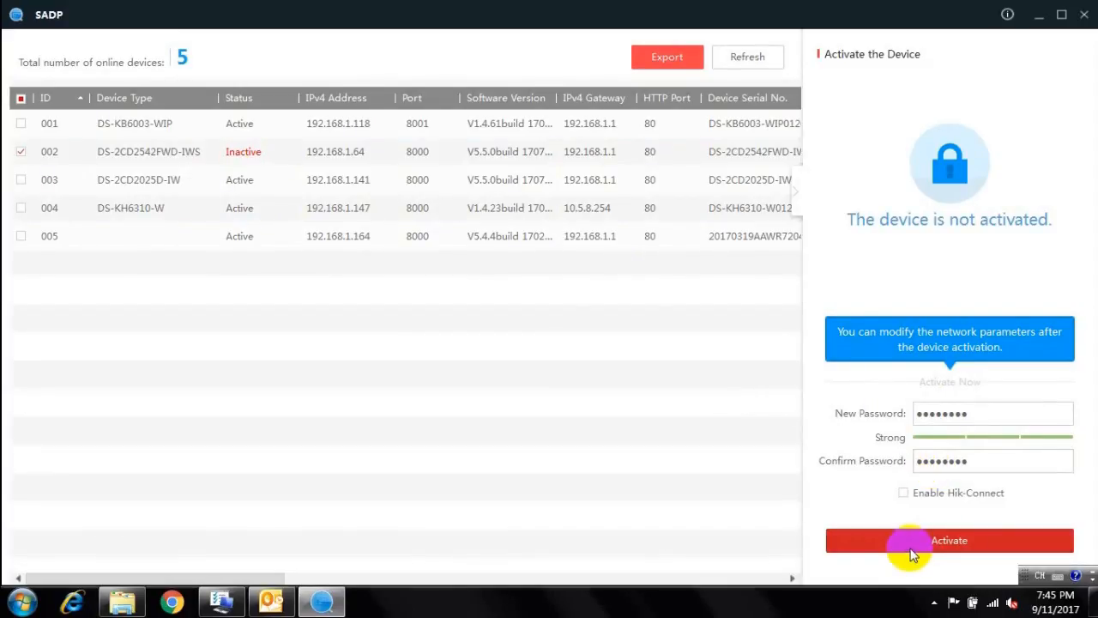
left_click(949, 539)
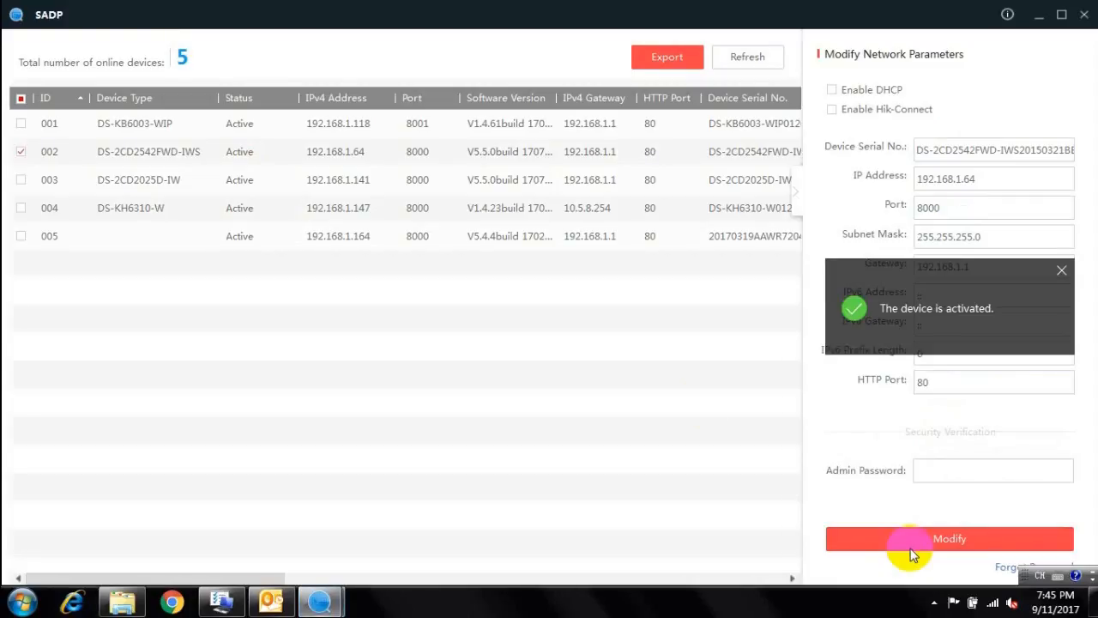
Dismiss the activation notice and launch the camera's web page at 192.168.1.64
left_click(1061, 272)
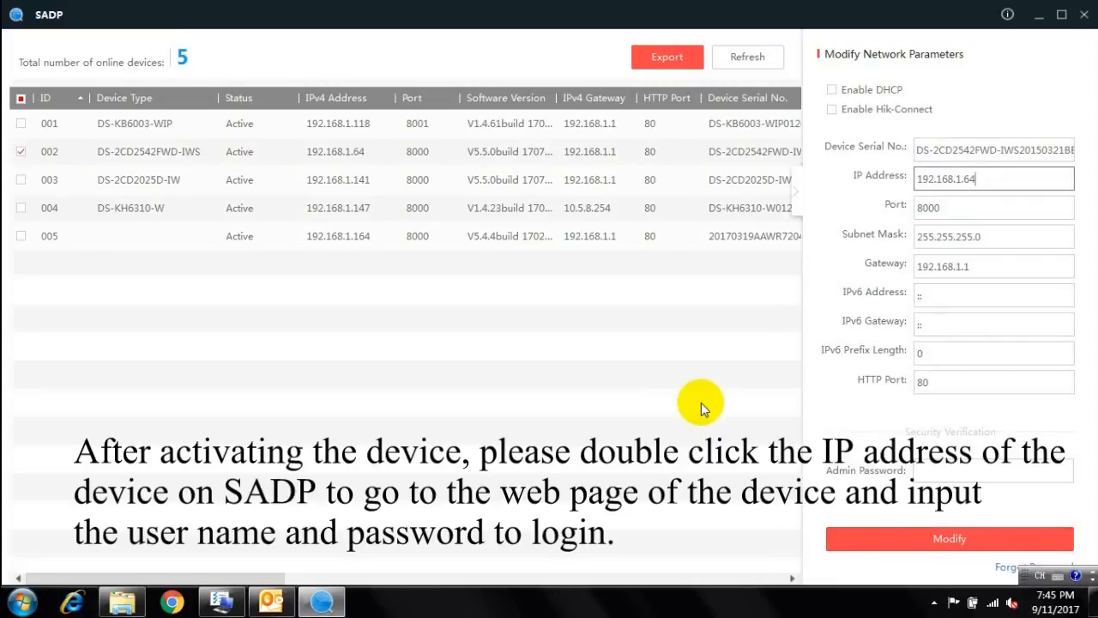
mouse_move(374, 323)
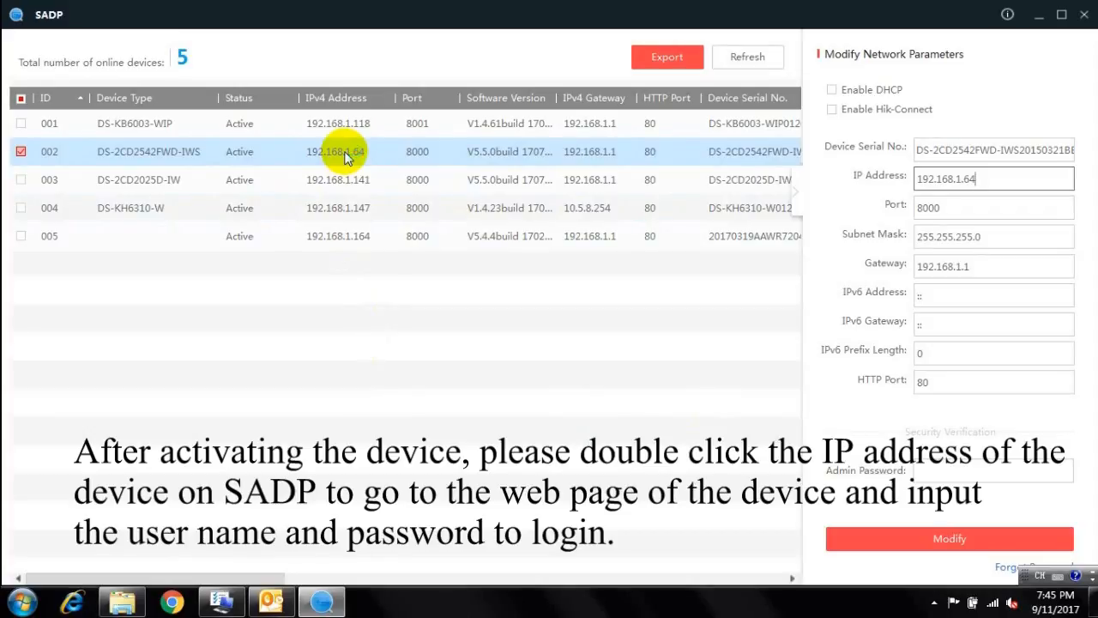
double_click(338, 151)
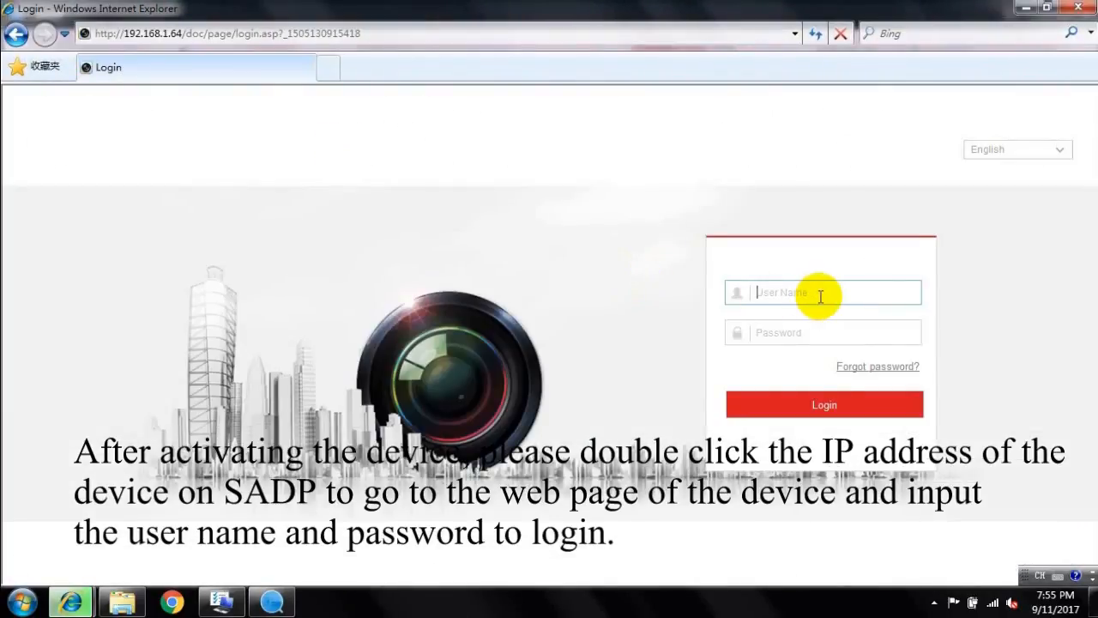
Log into the camera as admin and reach the Network Basic Settings page
type("admin")
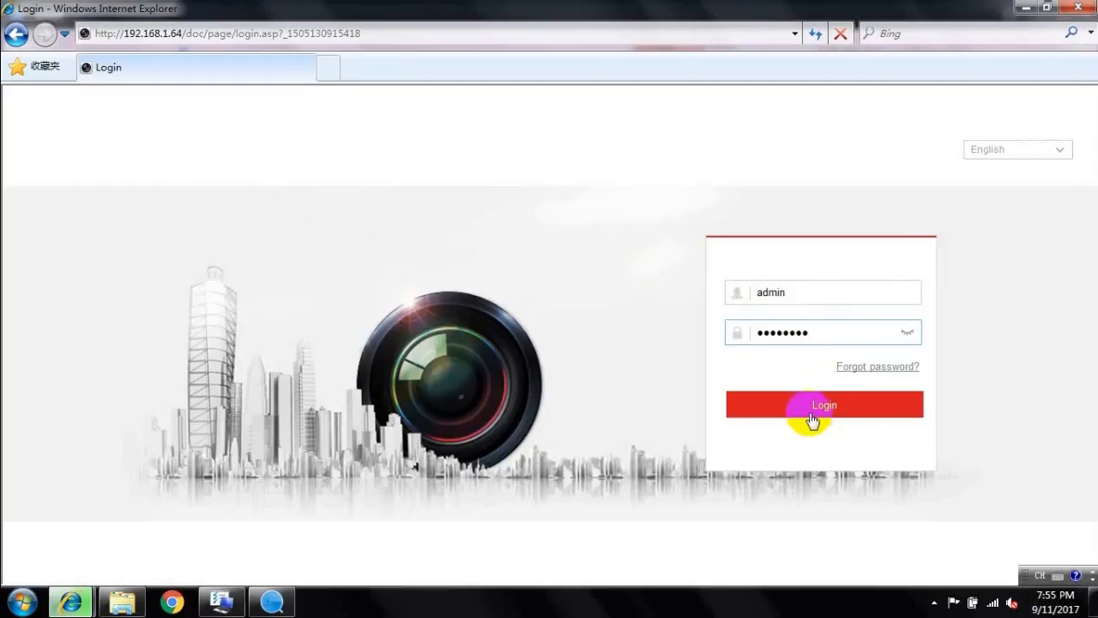
left_click(824, 405)
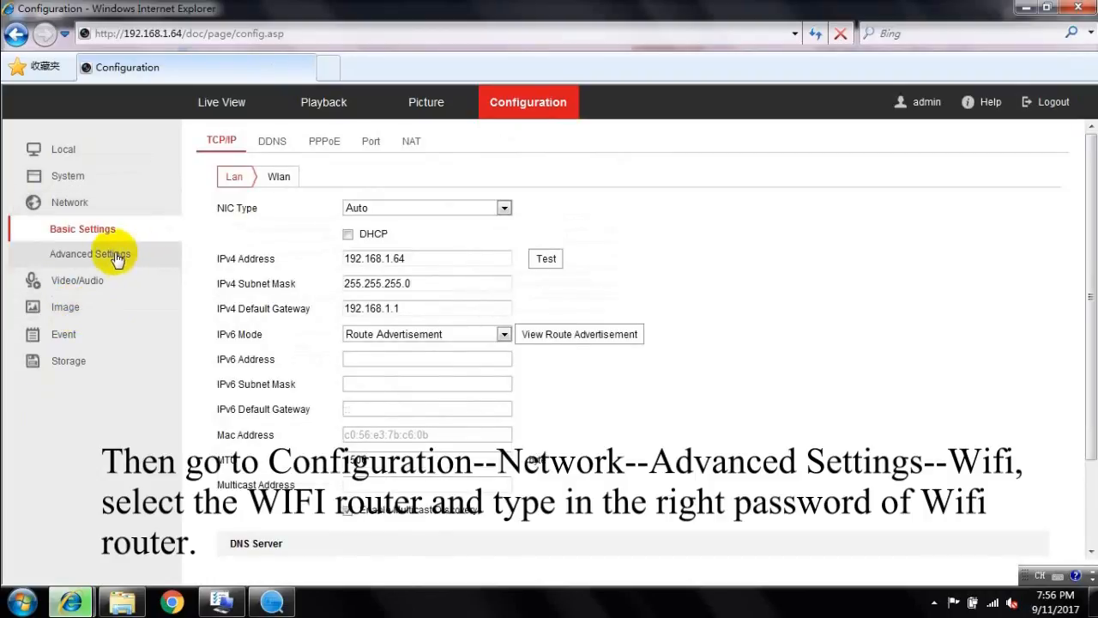
Go to the Wi-Fi page under Network Advanced Settings
left_click(89, 254)
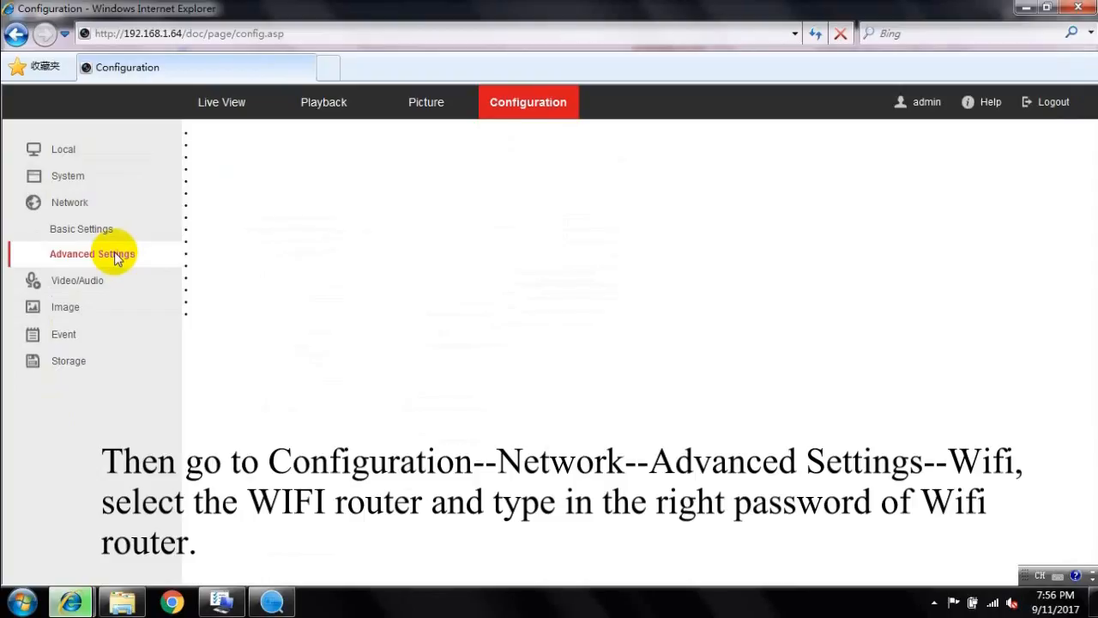
left_click(92, 254)
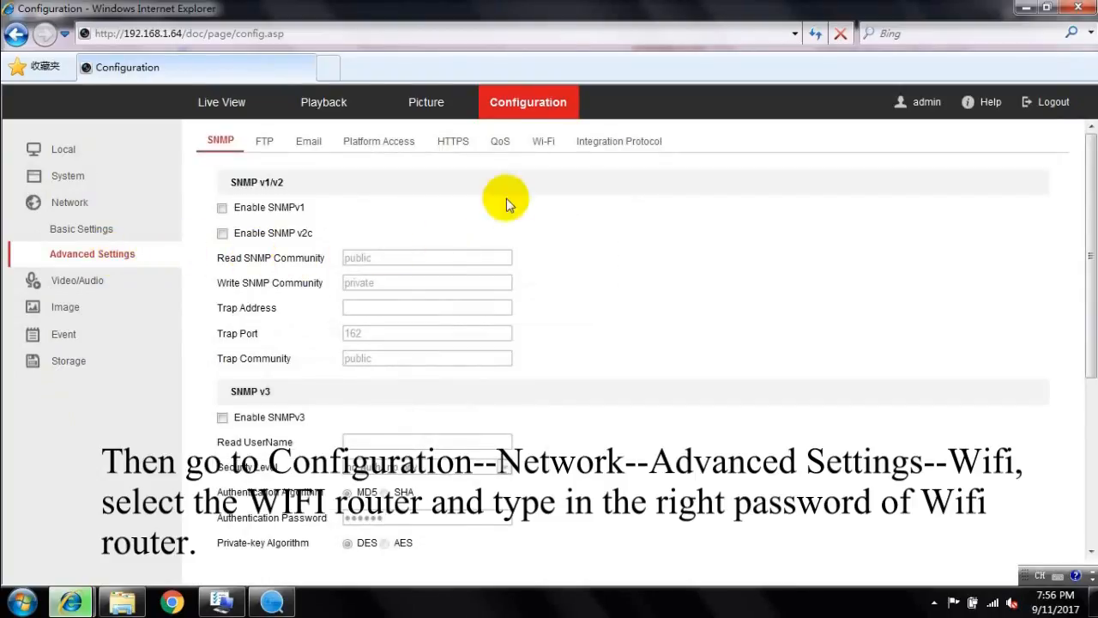
left_click(543, 141)
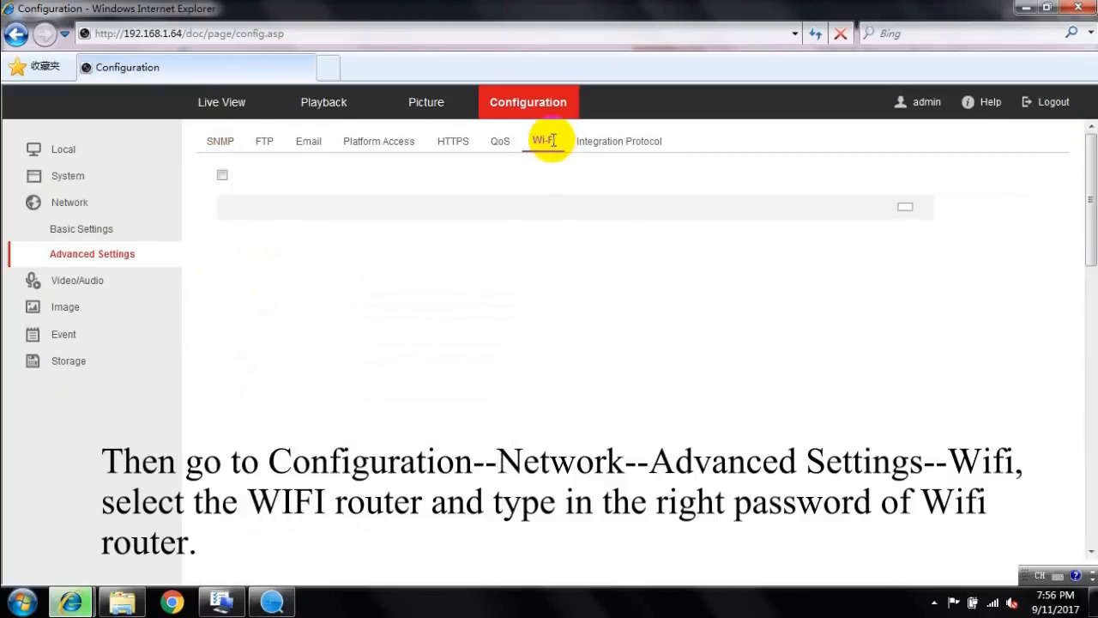
left_click(542, 141)
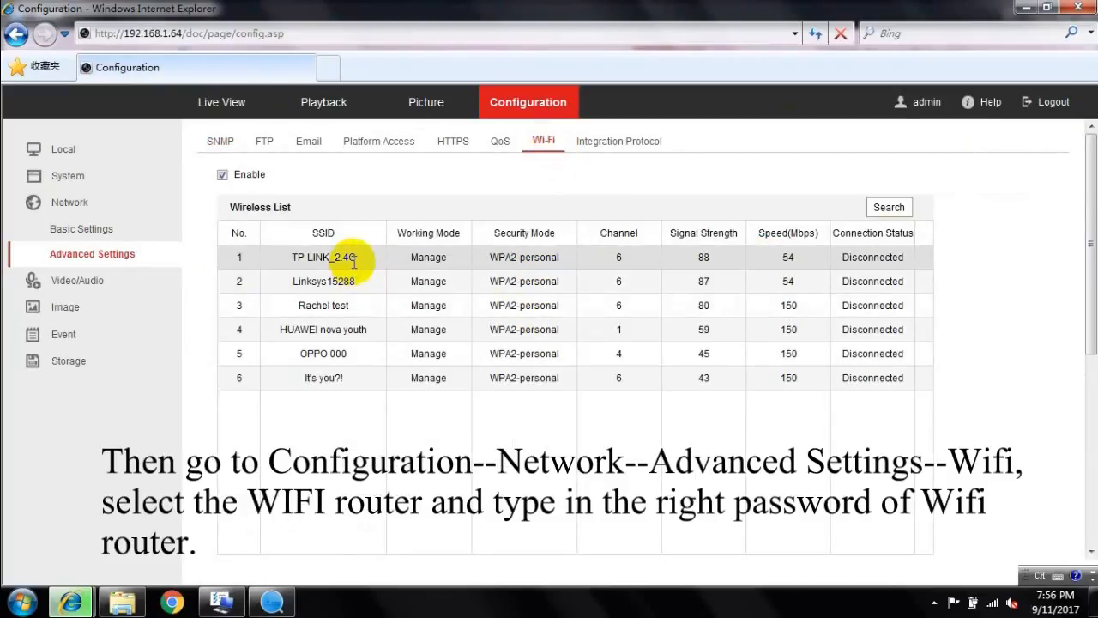
Choose TP-LINK_2.4G from the Wireless List and enter its password in Key 1
left_click(323, 257)
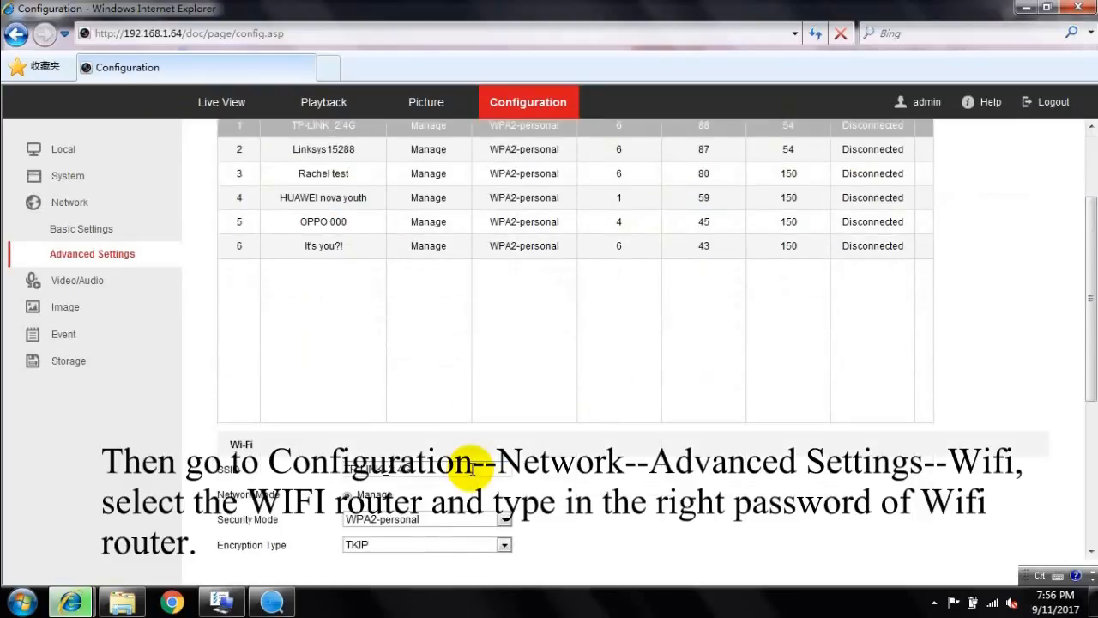
scroll("down", 3)
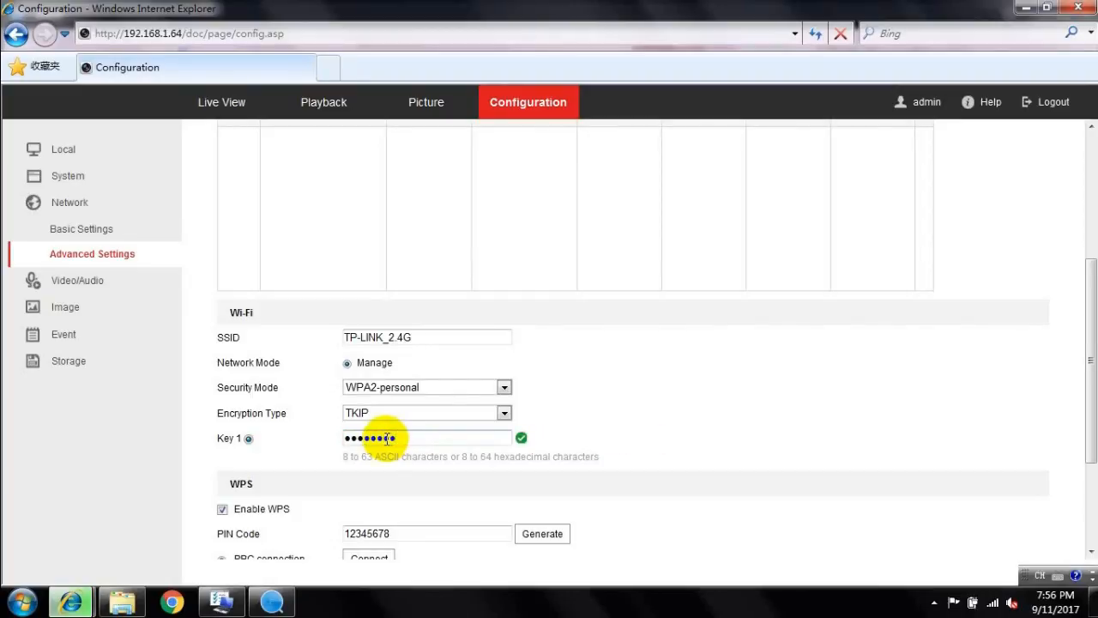
scroll("down", 3)
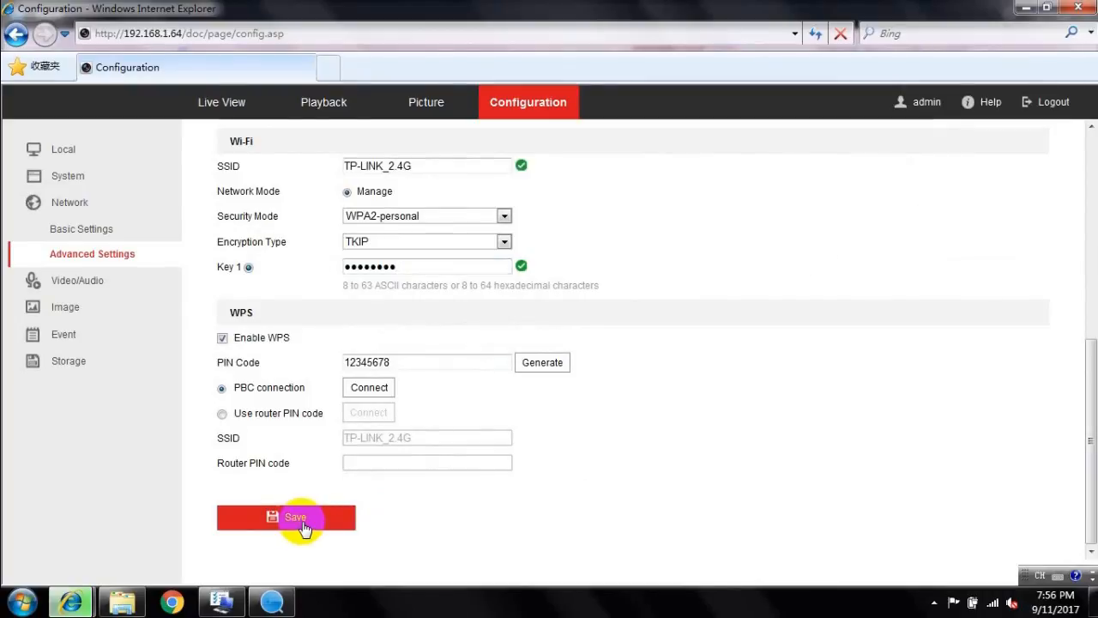
Save the Wi-Fi settings and refresh the Wireless List until TP-LINK_2.4G shows Connected
left_click(285, 516)
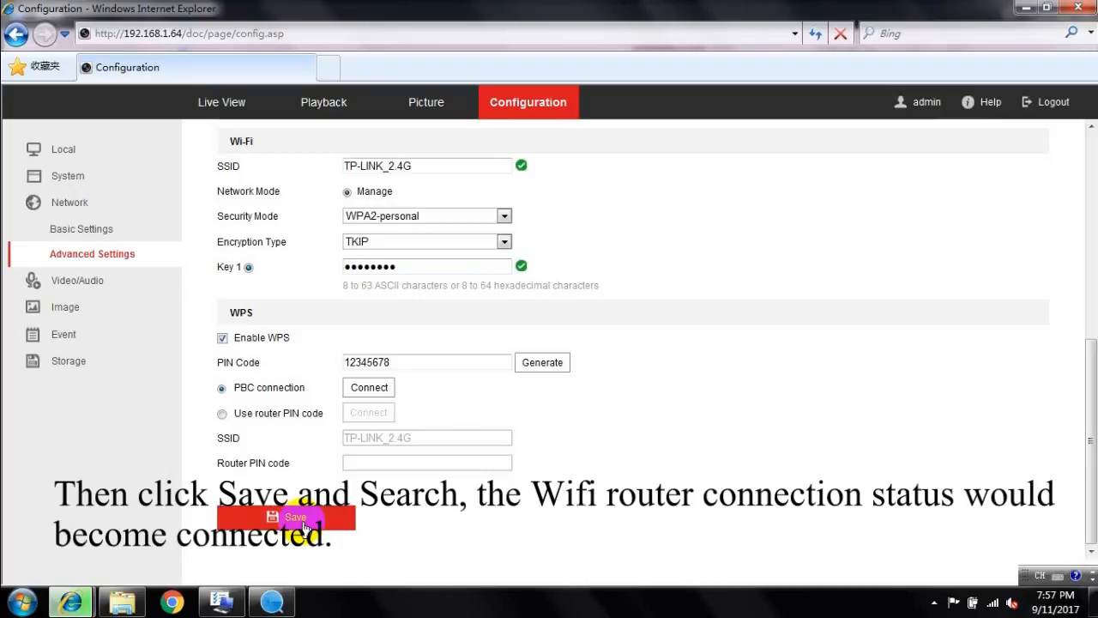
left_click(285, 516)
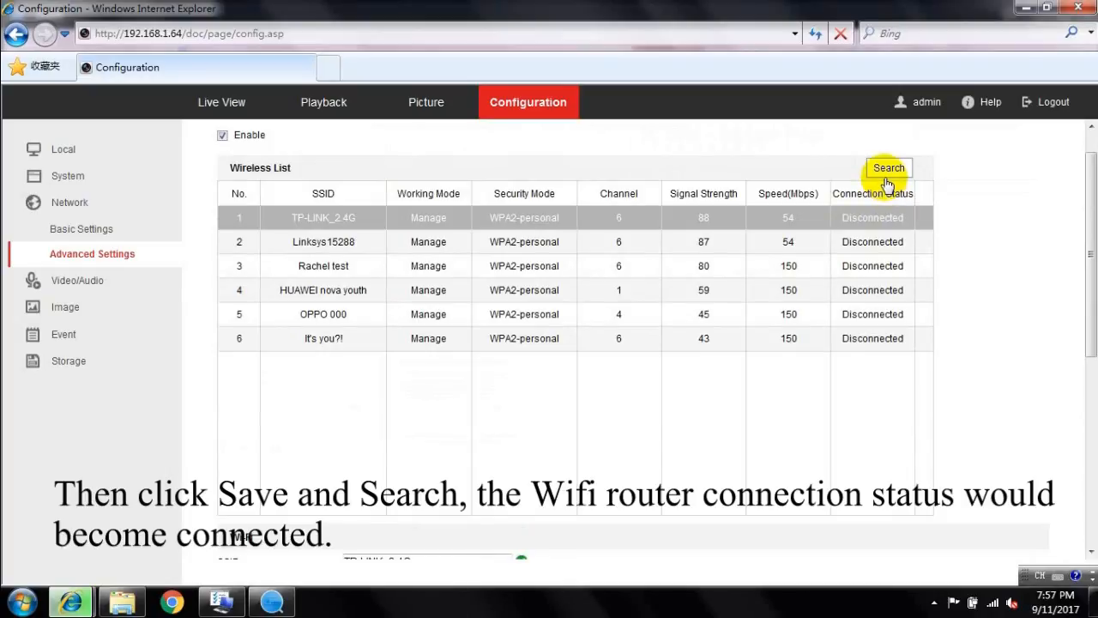
left_click(889, 168)
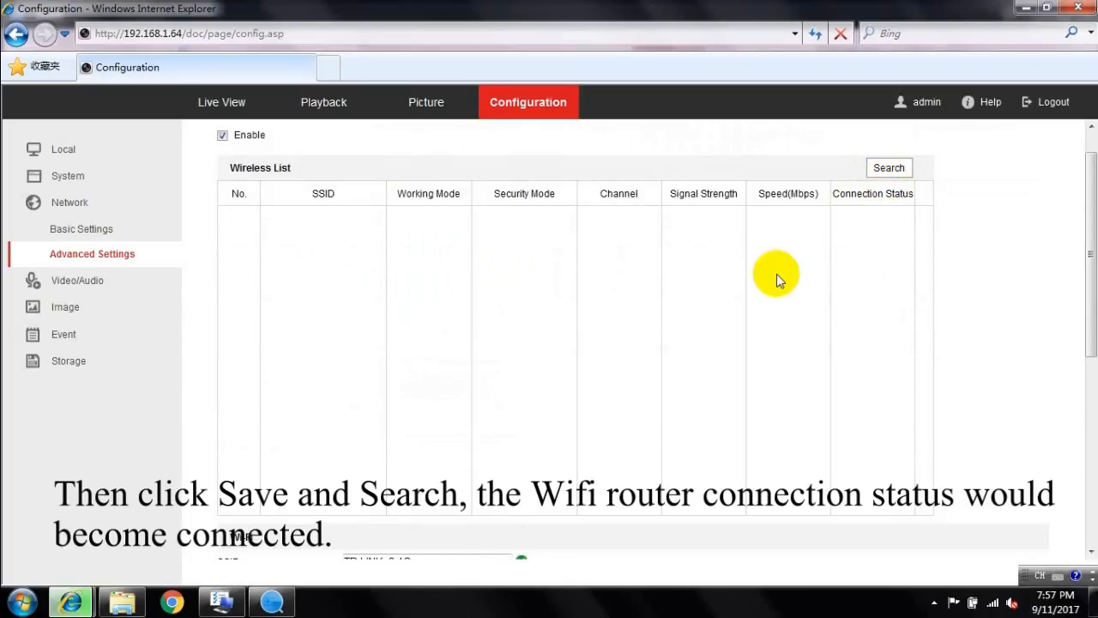
left_click(890, 168)
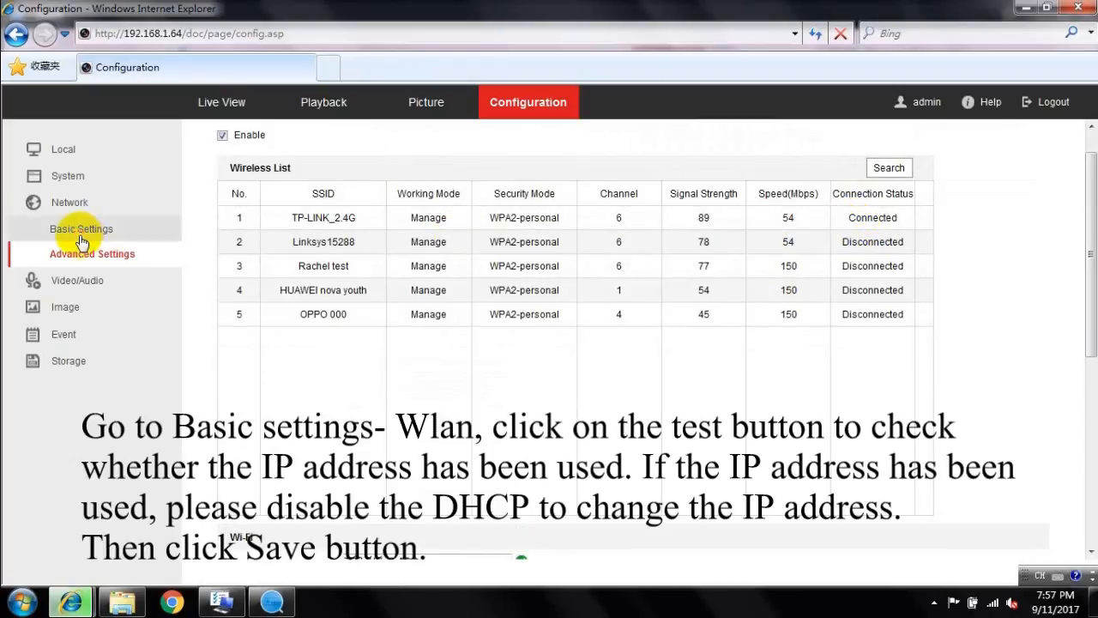
On the Wlan settings, test that 192.168.1.163 is unused and save it
left_click(81, 228)
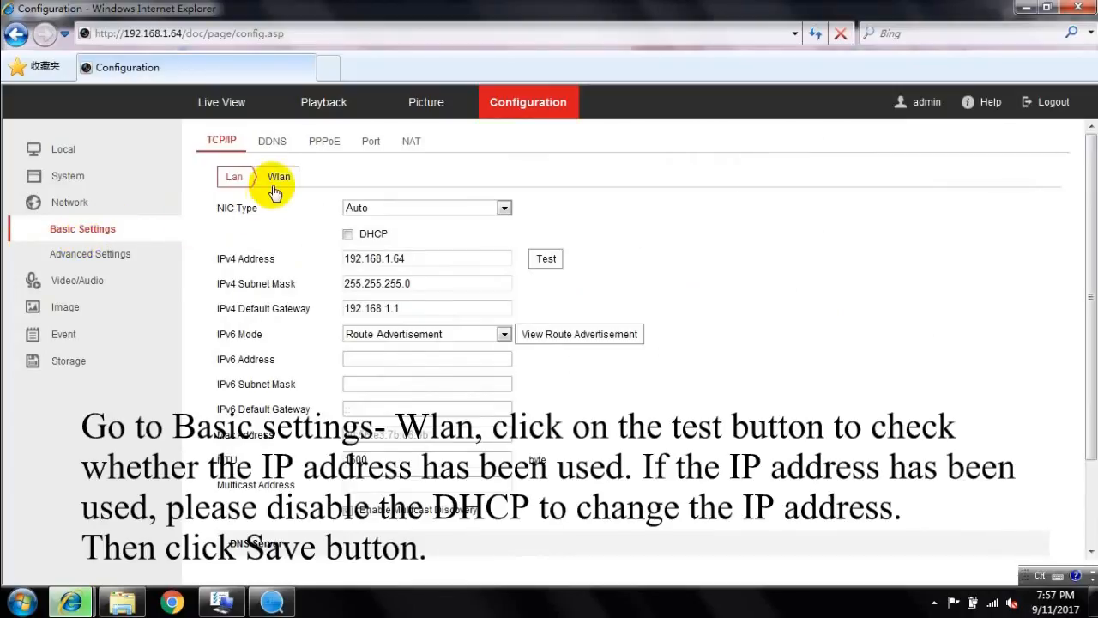
left_click(347, 208)
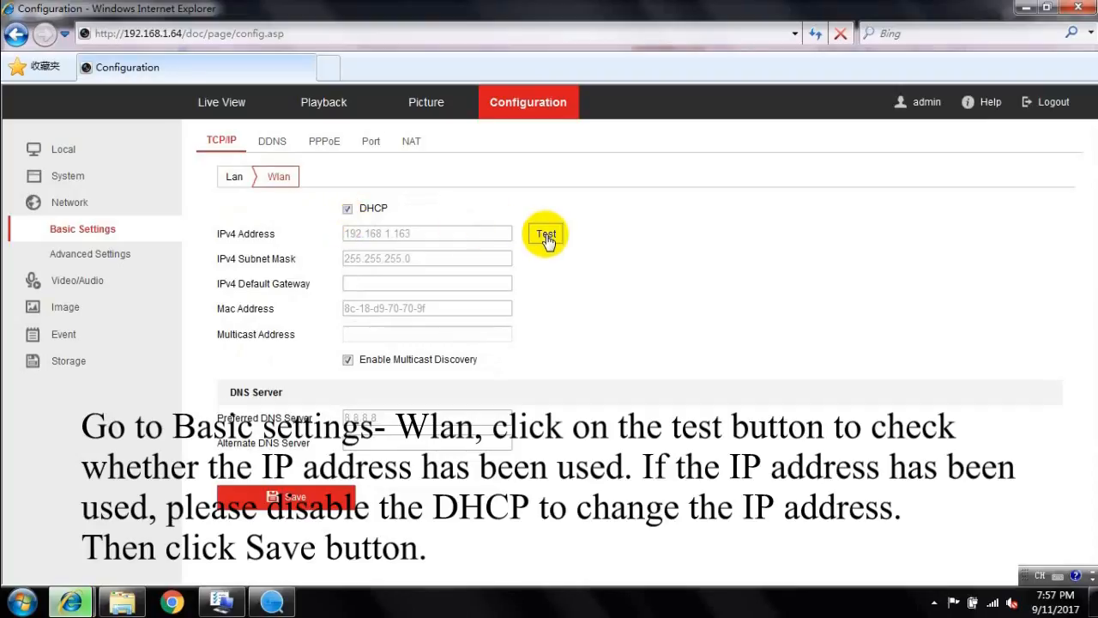
left_click(546, 233)
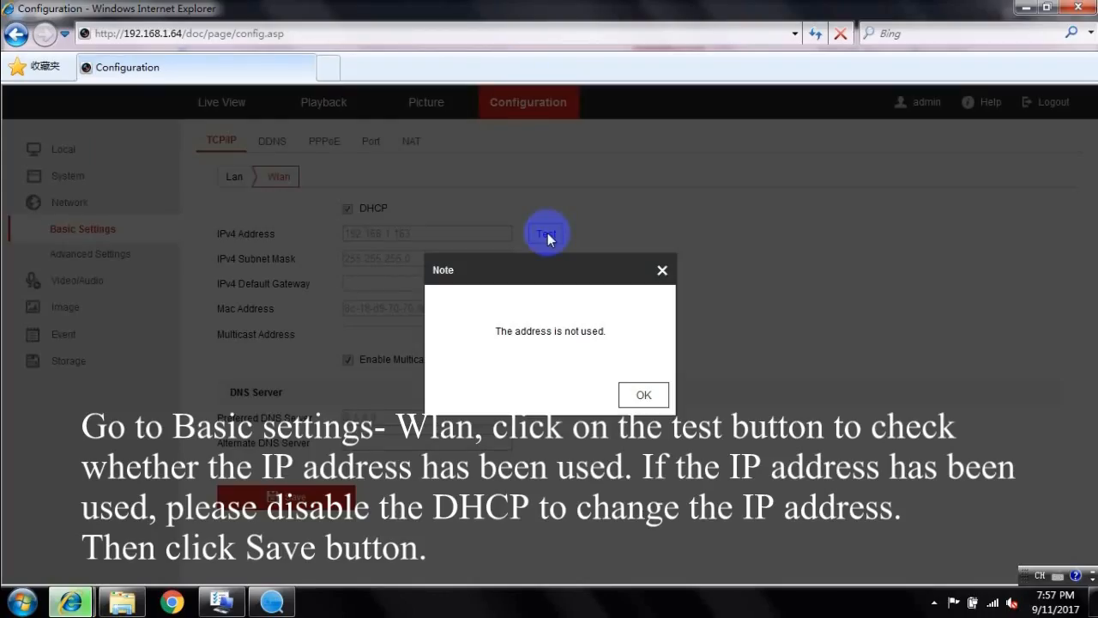
mouse_move(605, 347)
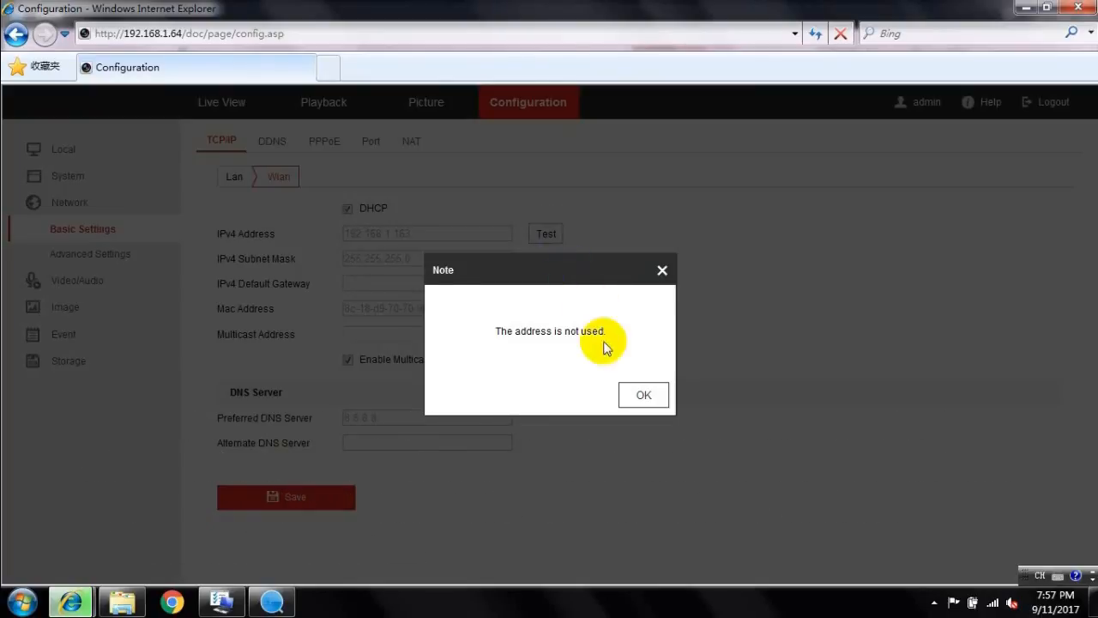
left_click(641, 395)
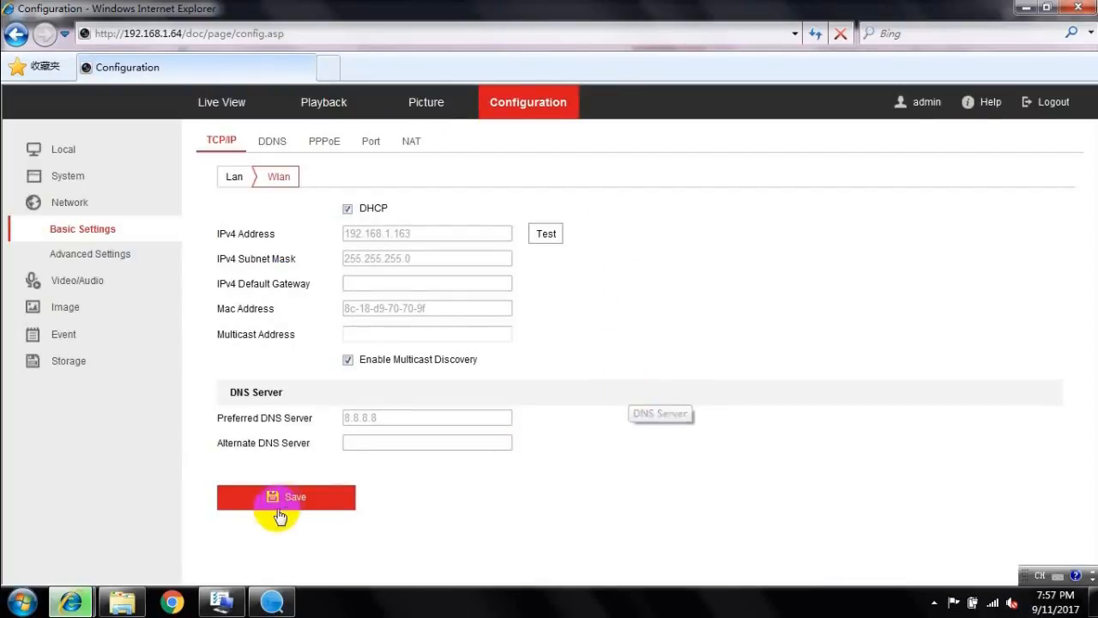
left_click(285, 498)
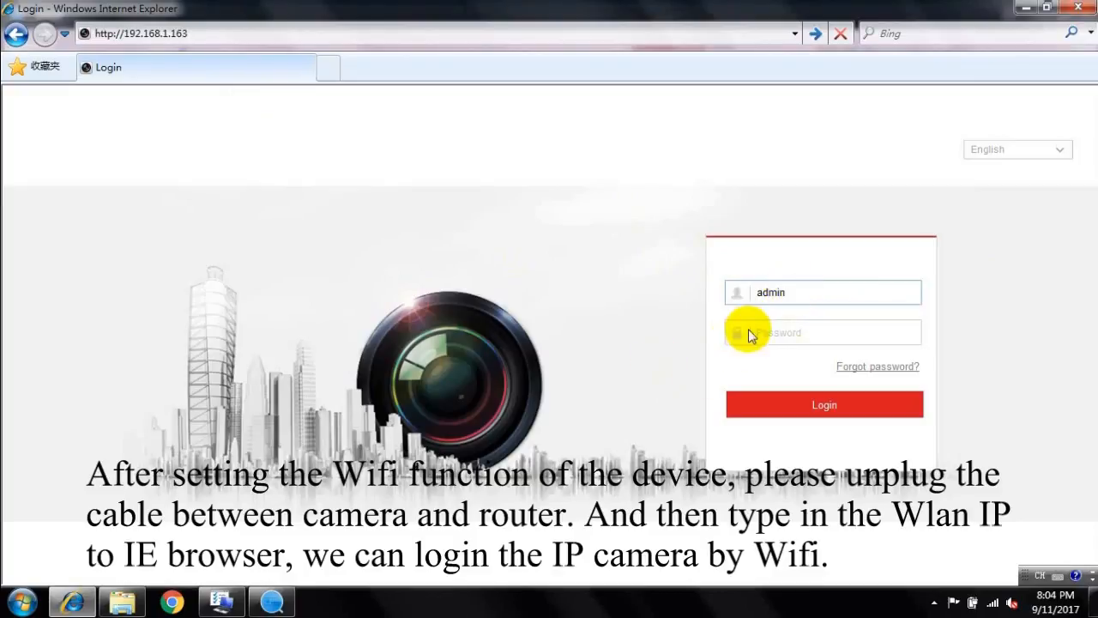
Log in as admin at 192.168.1.163 and show the Wlan basic network settings
type("••")
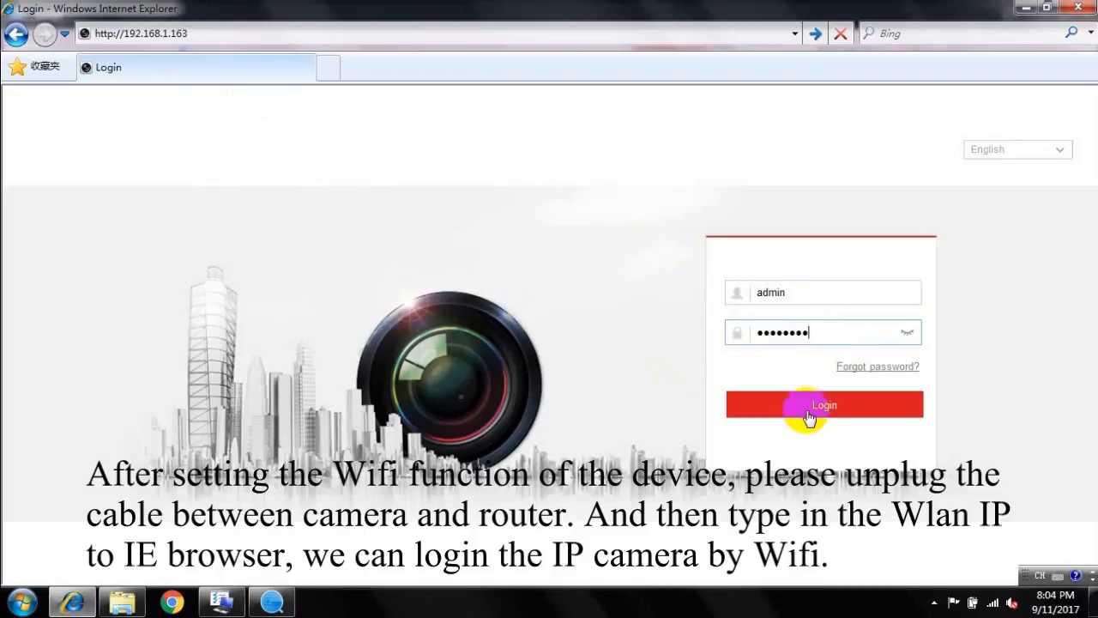
left_click(824, 405)
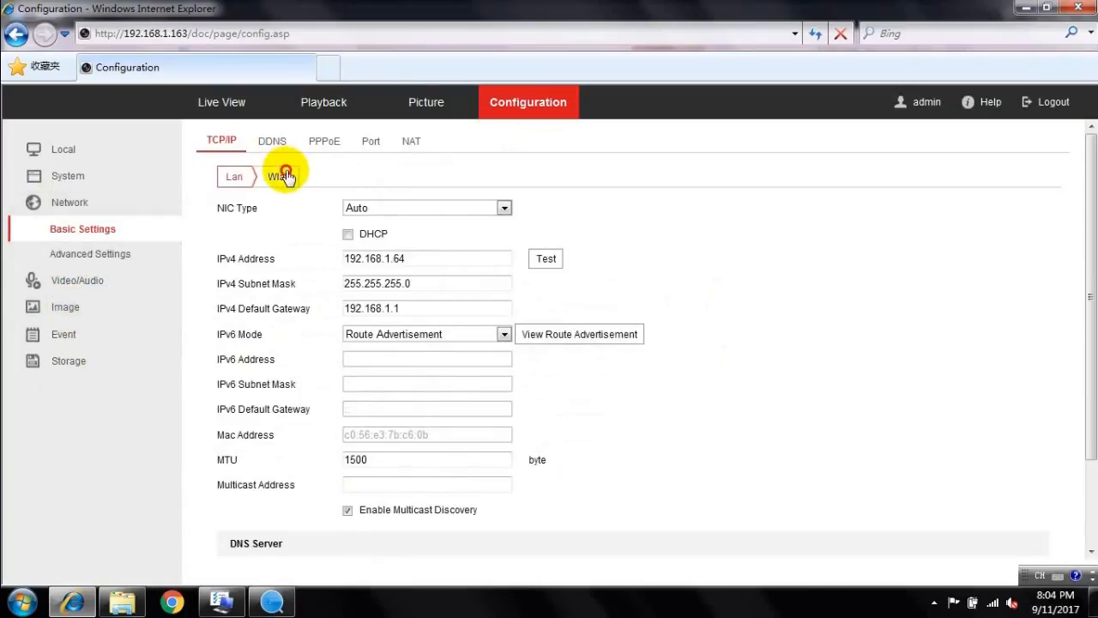
left_click(278, 175)
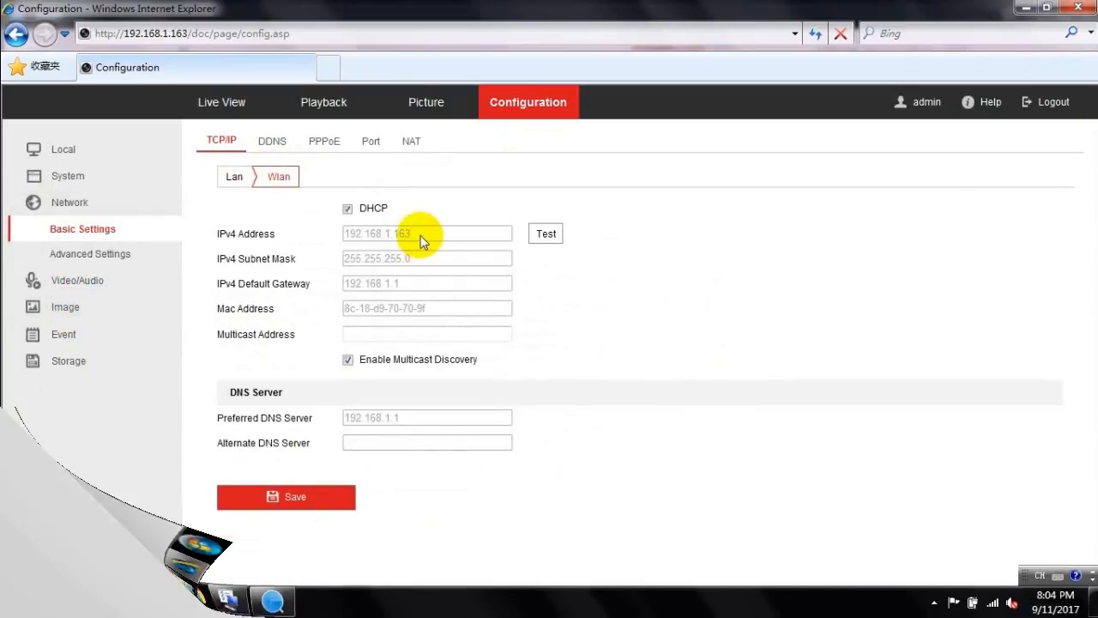